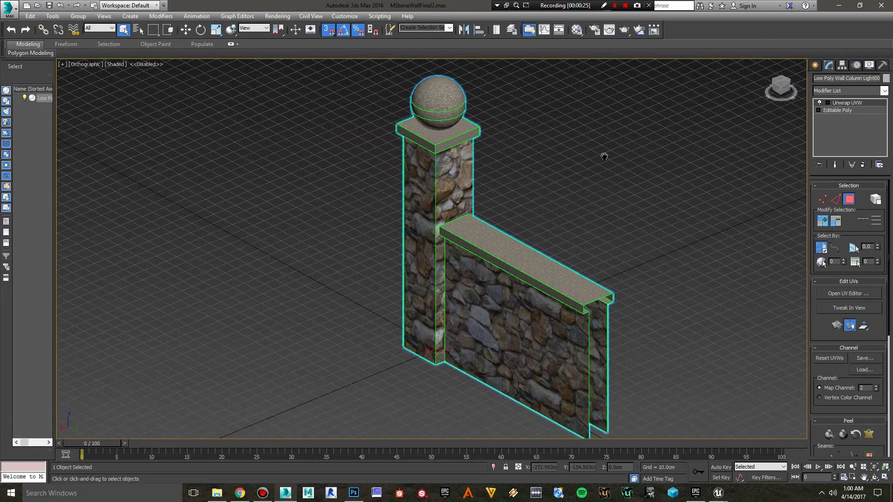
- Zoom in on the stone sphere and square cap at the top of the wall column
left_click_drag(604, 156, 532, 174)
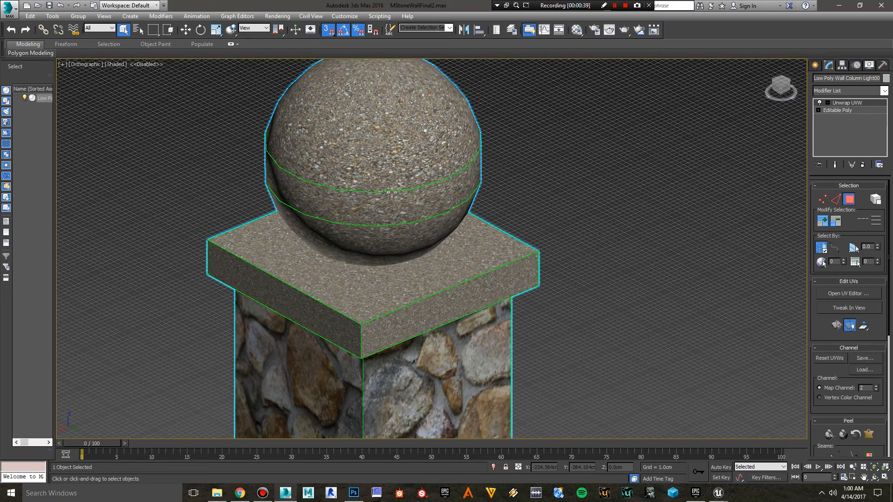
mouse_move(599, 168)
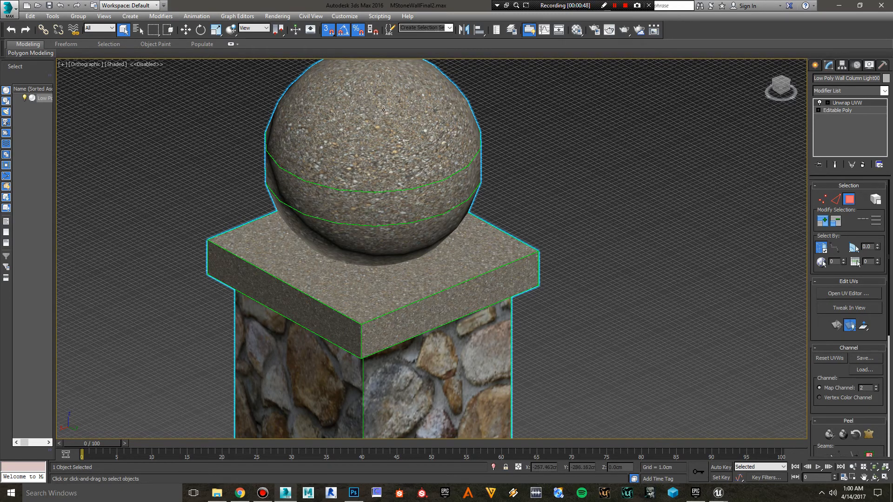
mouse_move(311, 144)
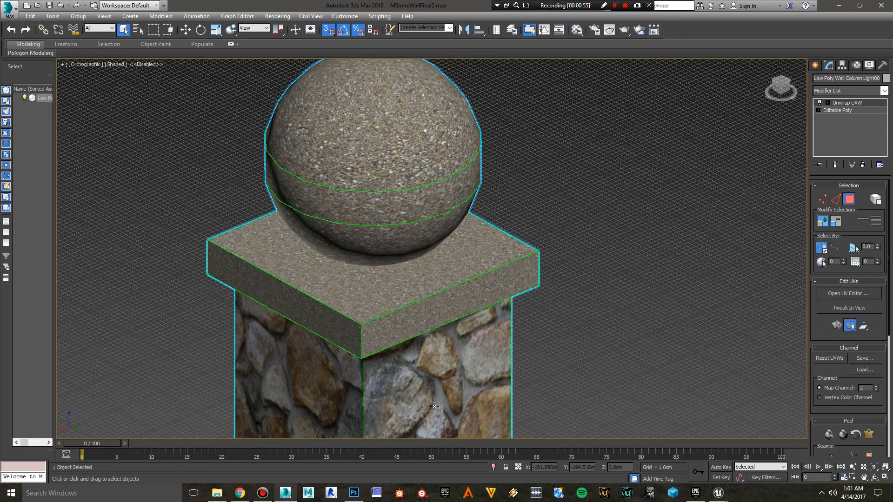
mouse_move(462, 277)
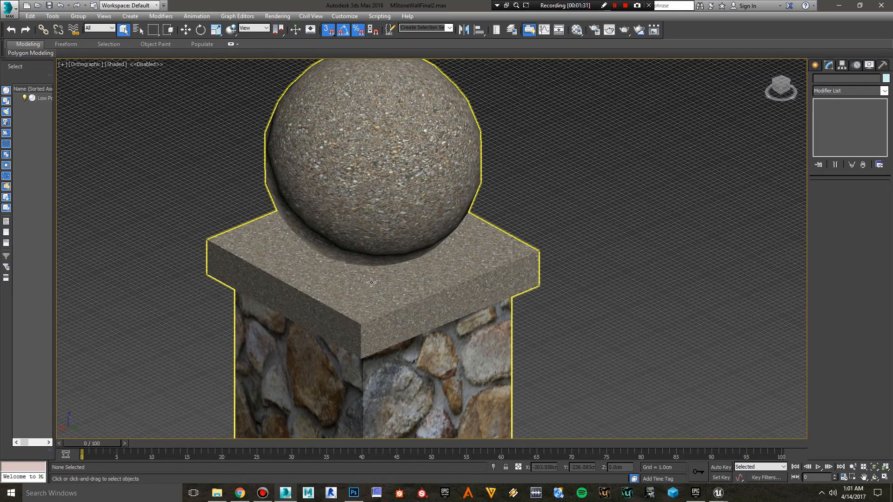
mouse_move(388, 291)
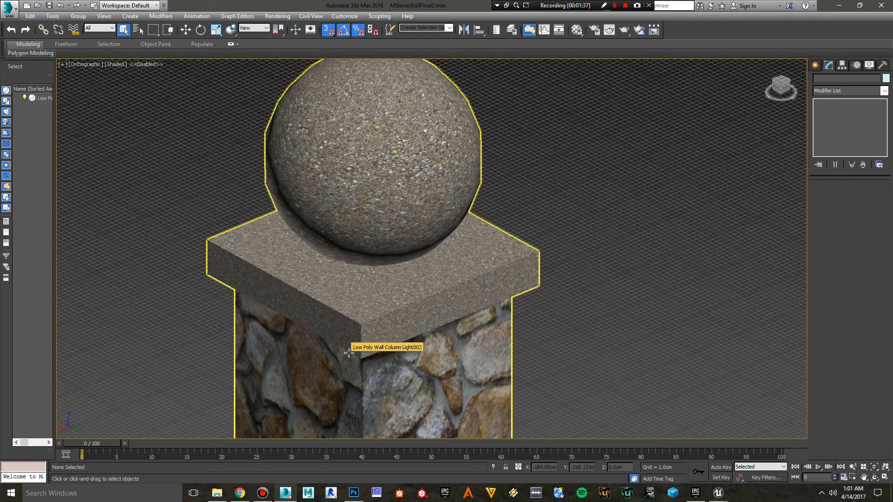
mouse_move(379, 272)
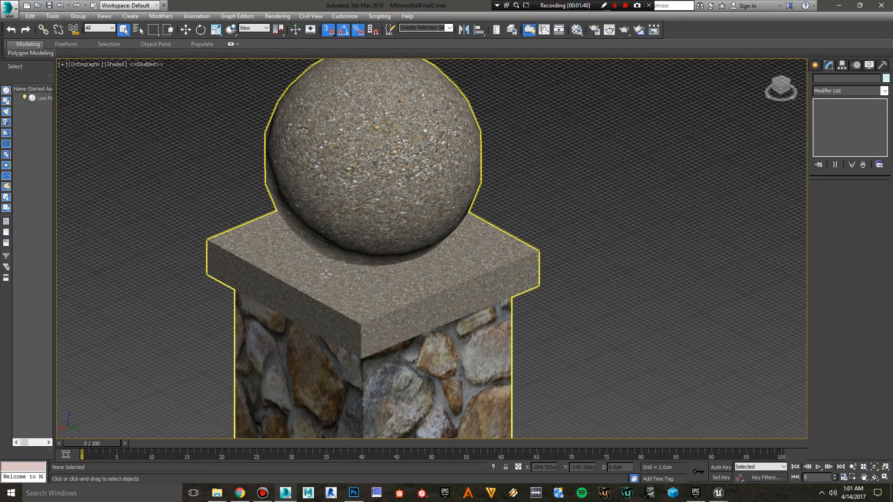
- Select the Low Poly Wall Column Light002 object in the viewport
left_click(634, 298)
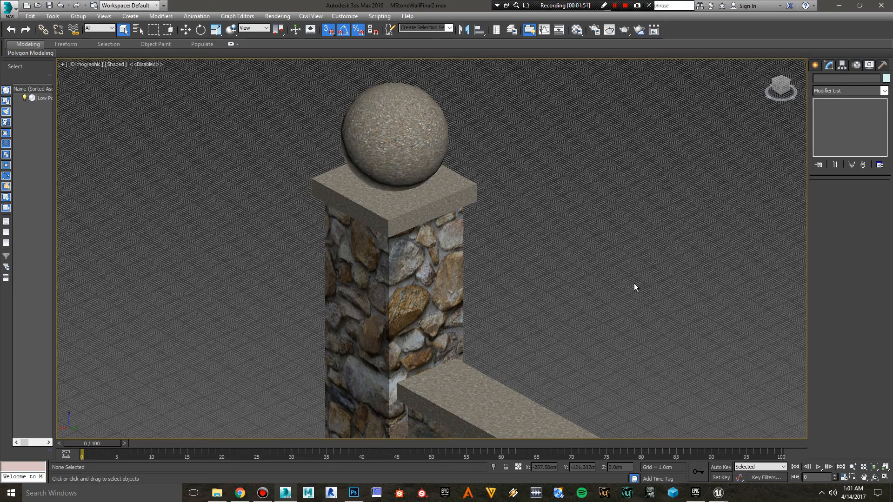
mouse_move(564, 216)
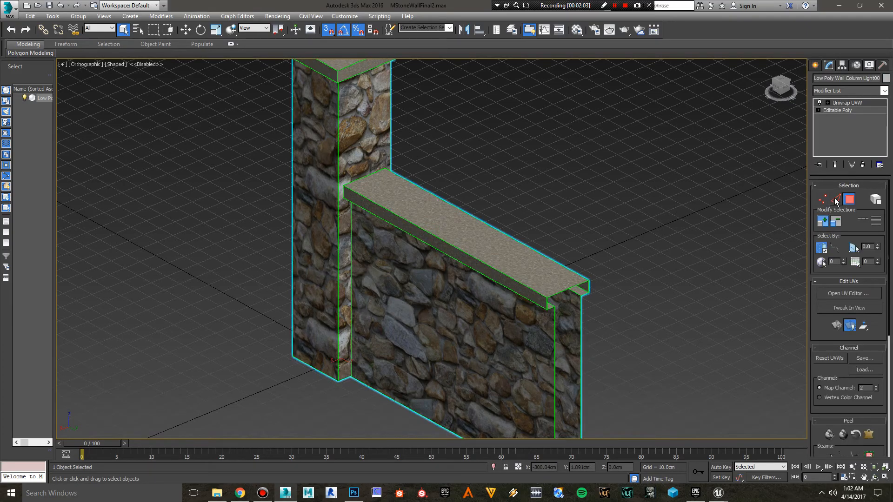
- Launch the Edit UVWs window for the column's map channel 2 layout
left_click(849, 293)
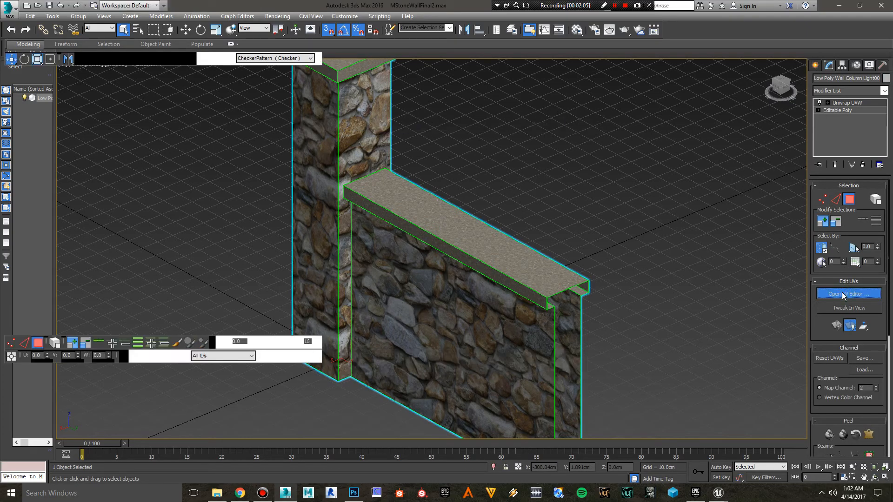
left_click(849, 293)
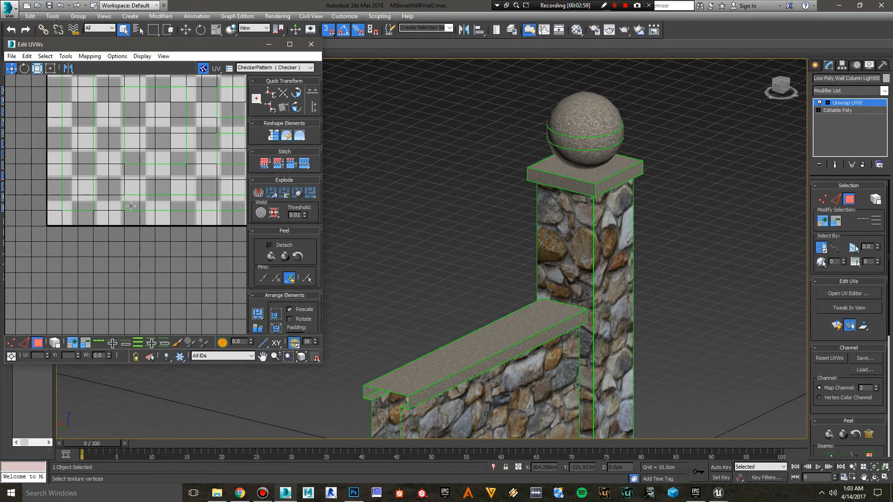
mouse_move(101, 218)
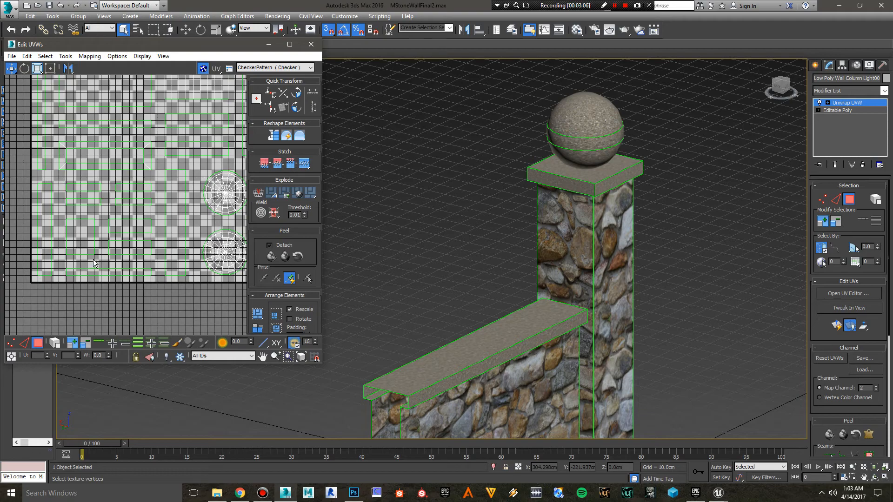
mouse_move(104, 260)
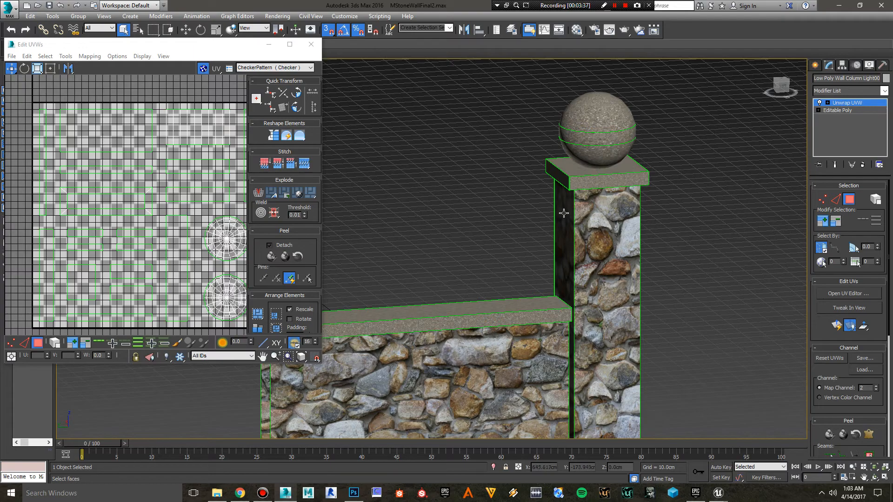
mouse_move(571, 189)
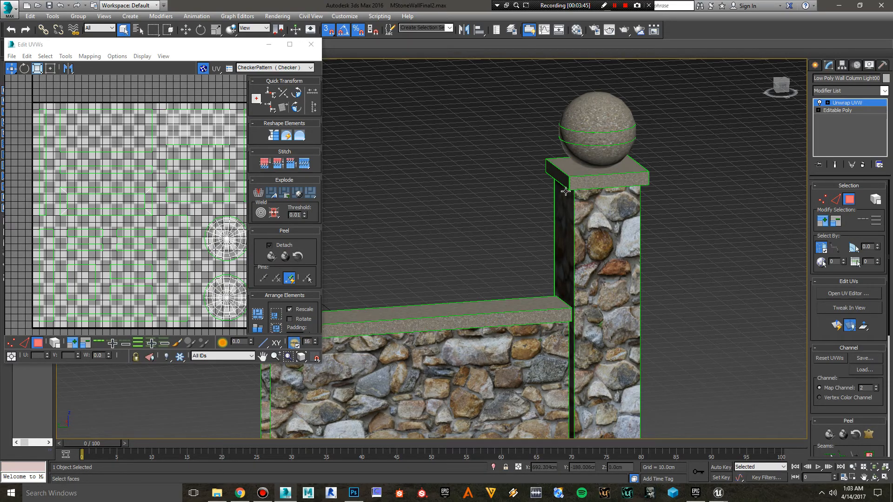
mouse_move(569, 193)
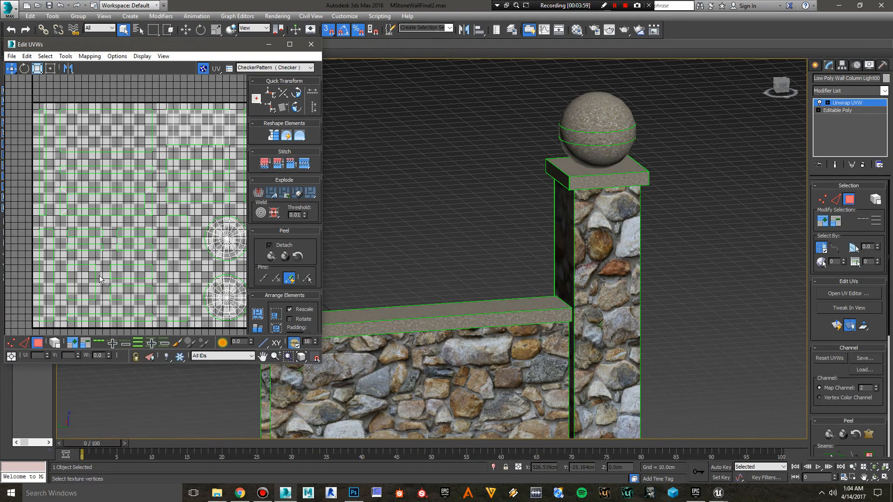
mouse_move(169, 264)
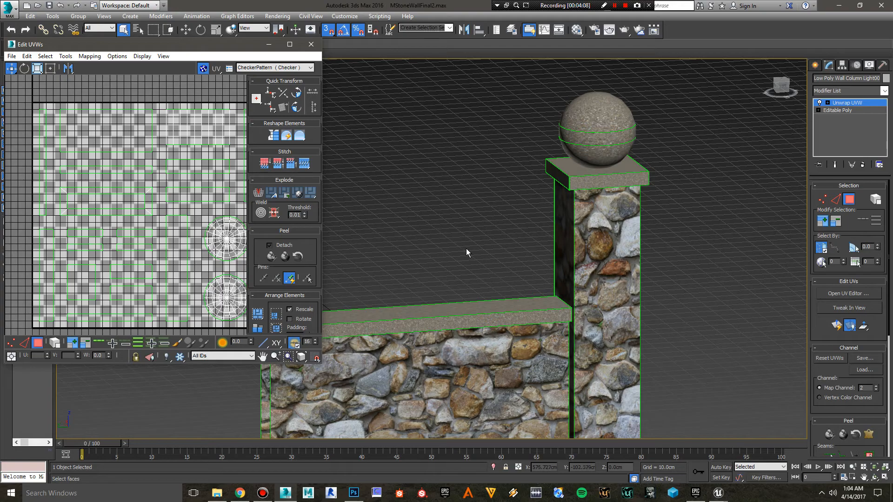
mouse_move(456, 251)
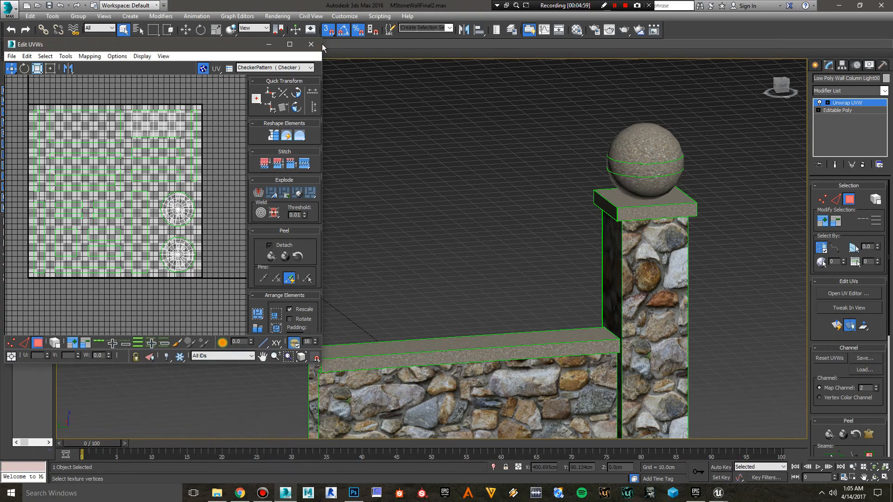
left_click(311, 43)
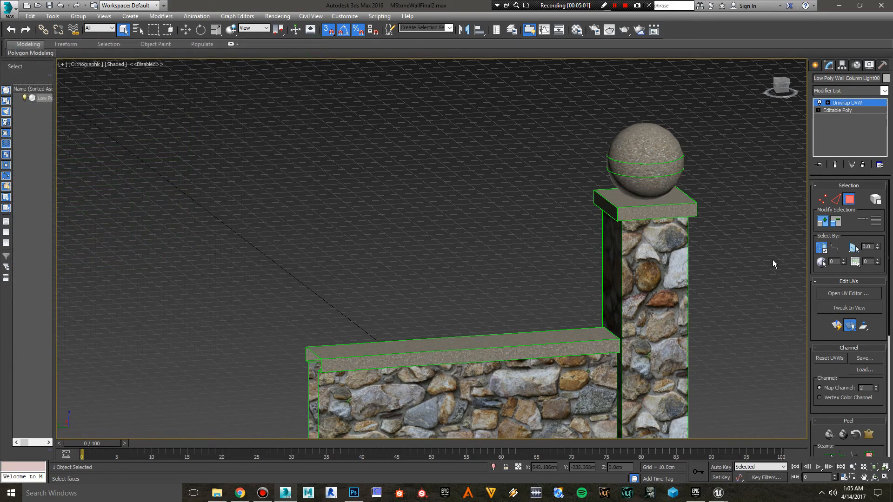
left_click(849, 293)
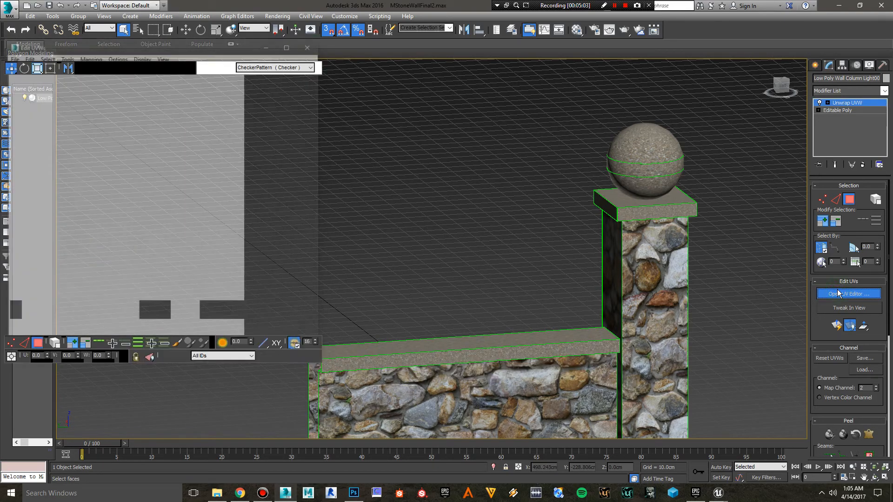
- Bring up the Unwrap Options preferences from the Edit UVWs Options menu
left_click(116, 55)
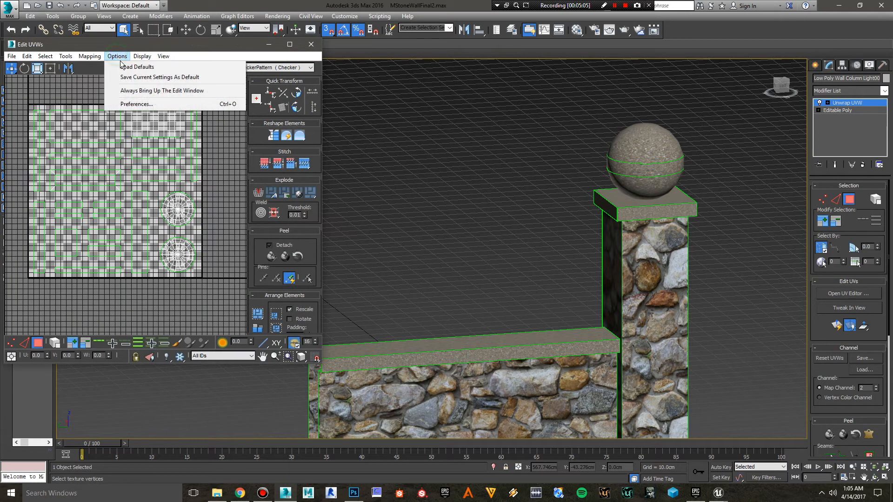
left_click(137, 104)
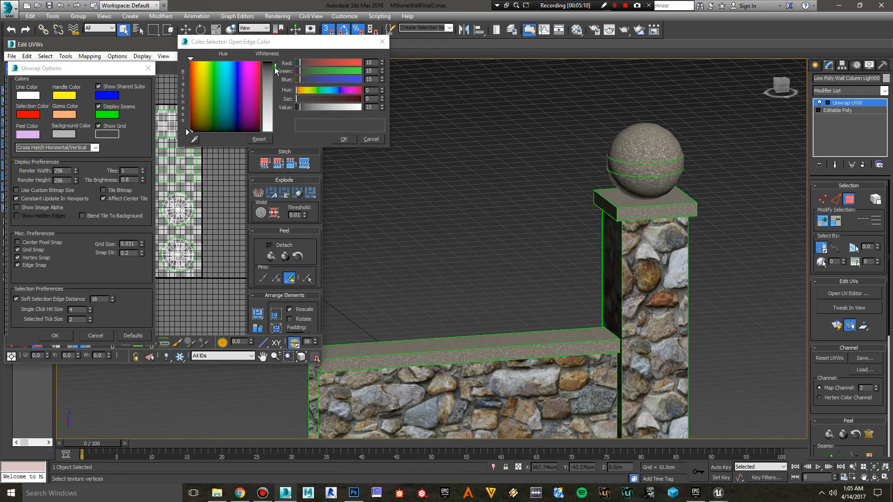
left_click_drag(275, 123, 275, 92)
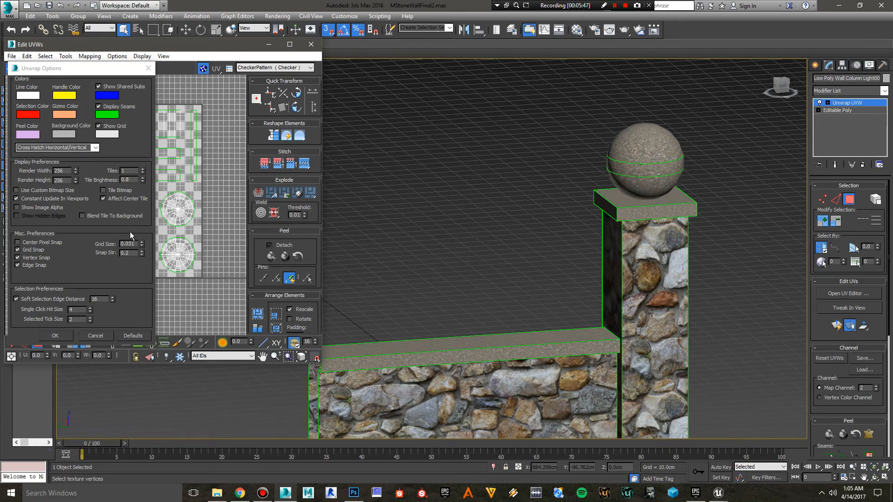
mouse_move(225, 206)
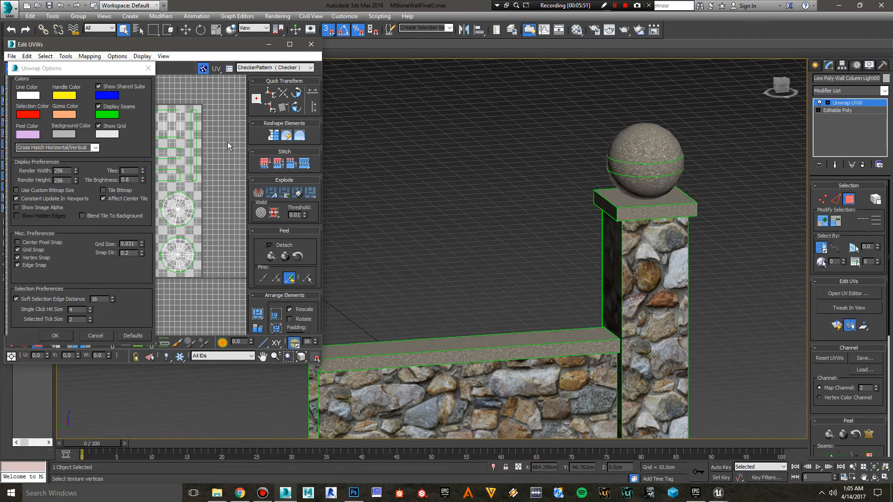
mouse_move(196, 244)
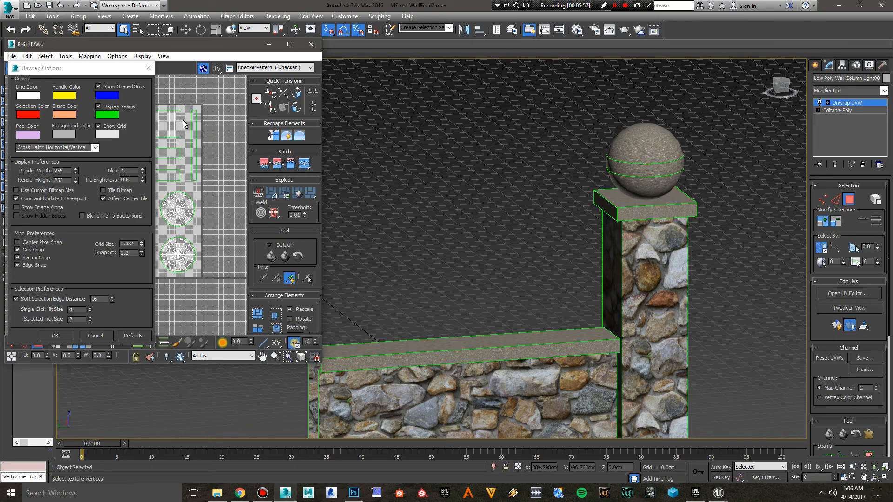
mouse_move(167, 168)
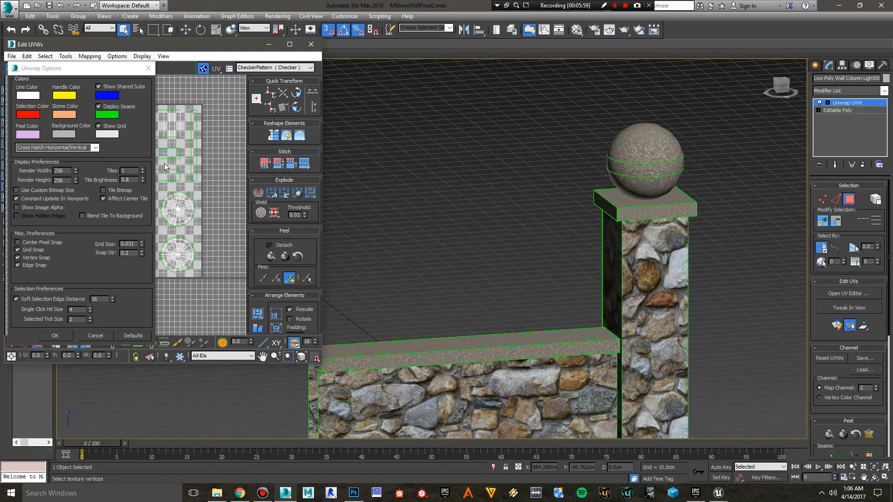
mouse_move(79, 240)
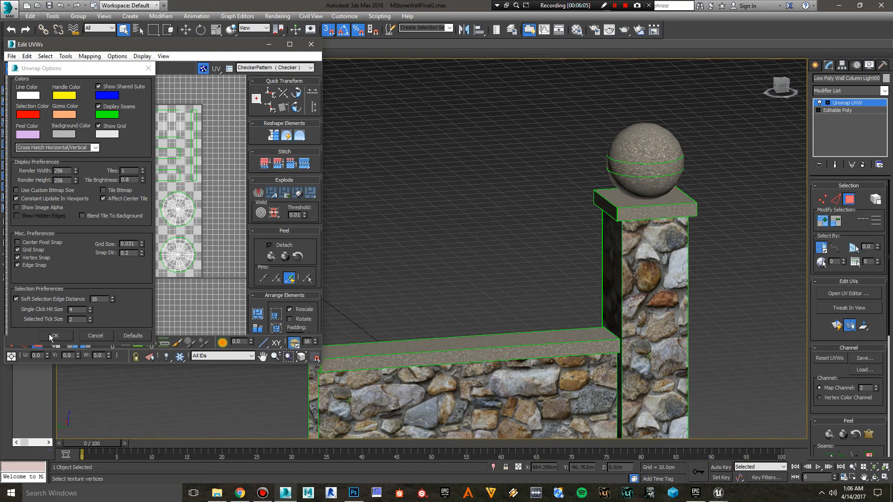
- Confirm the Unwrap Options dialog with OK
left_click(55, 336)
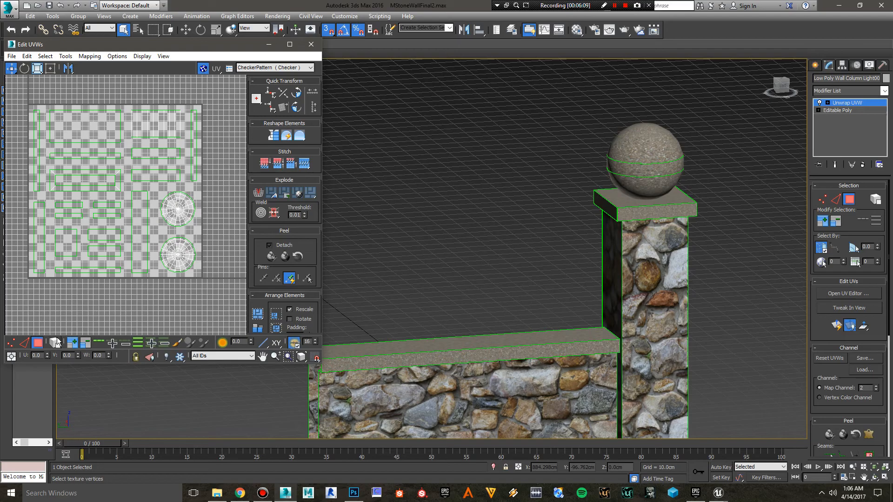
mouse_move(21, 108)
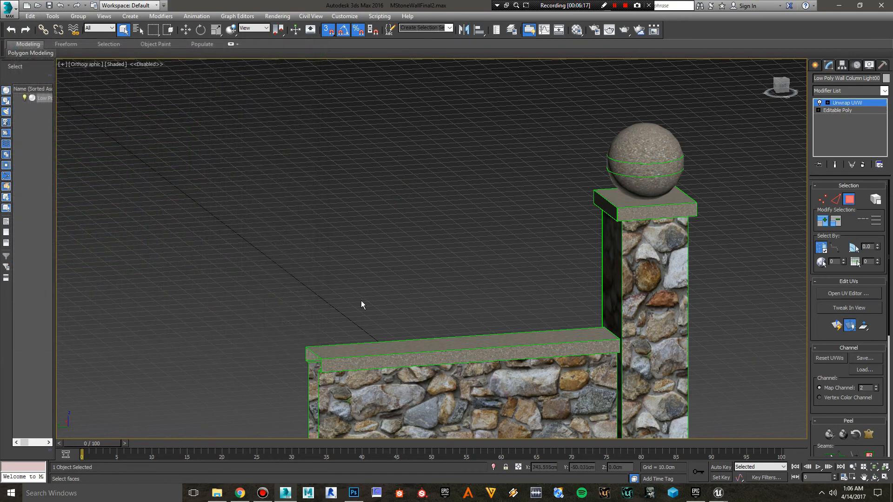
mouse_move(719, 493)
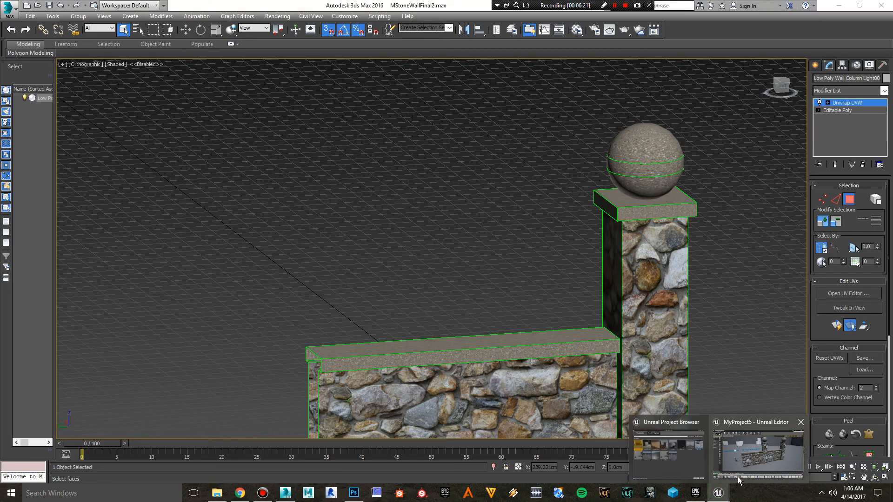
- Switch from the taskbar to the Unreal Editor with the stone wall level
left_click(757, 450)
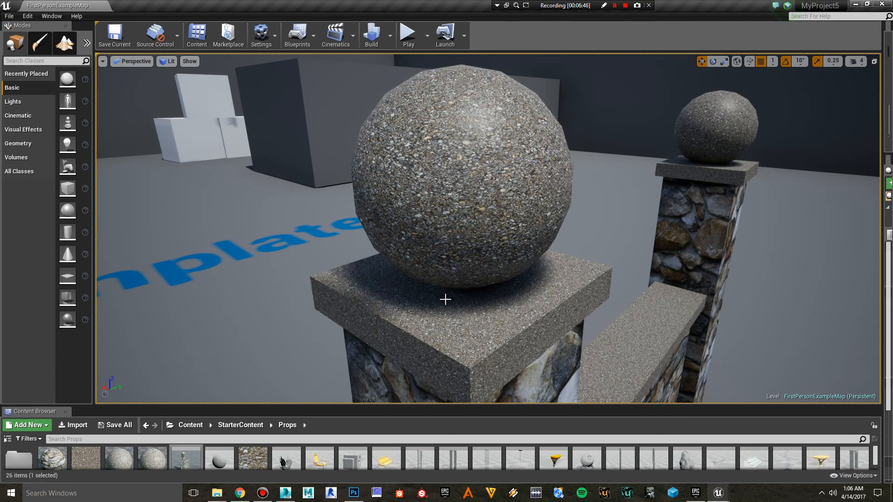
mouse_move(370, 307)
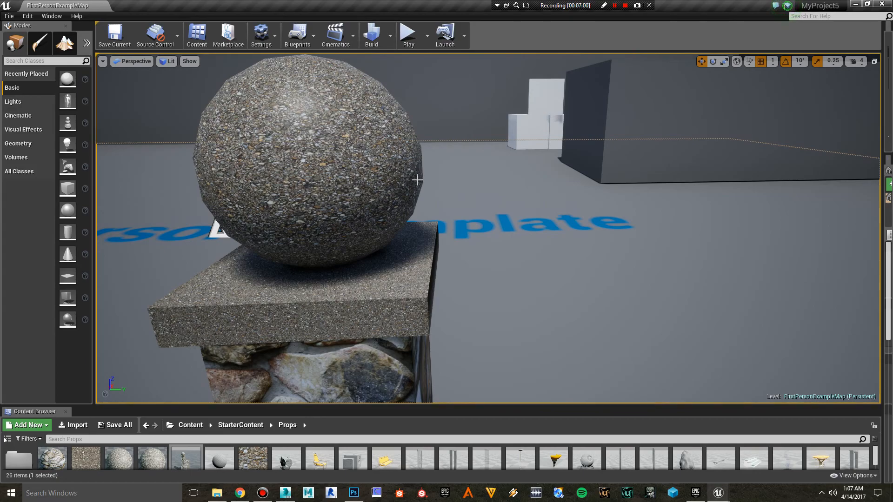
mouse_move(414, 191)
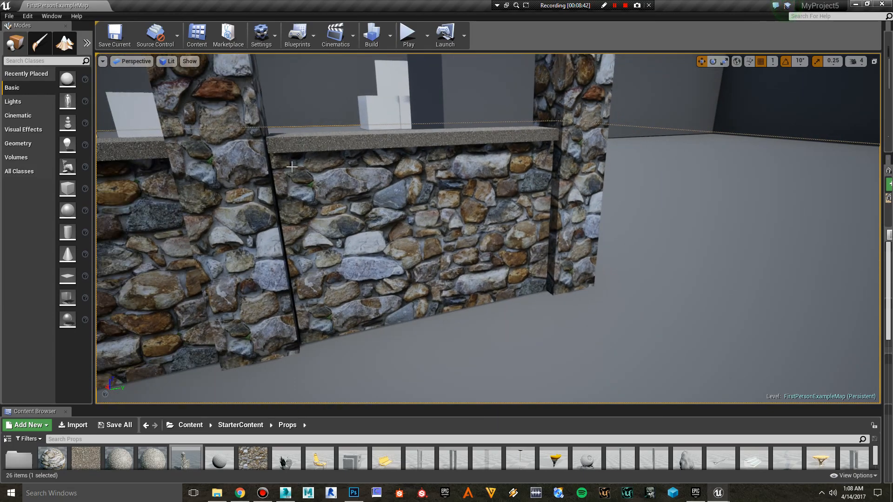
mouse_move(185, 456)
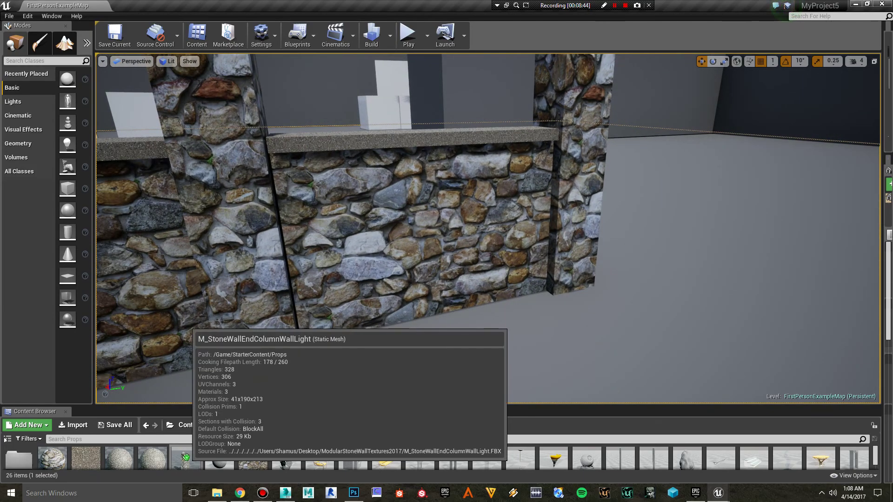
- Inspect the stone wall end column static mesh's materials and Light Map Resolution of 64
double_click(185, 460)
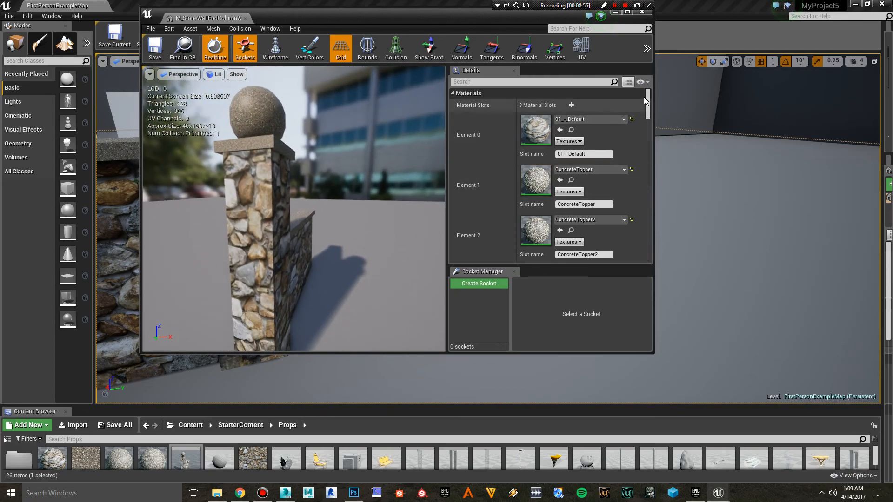
scroll("down", 3)
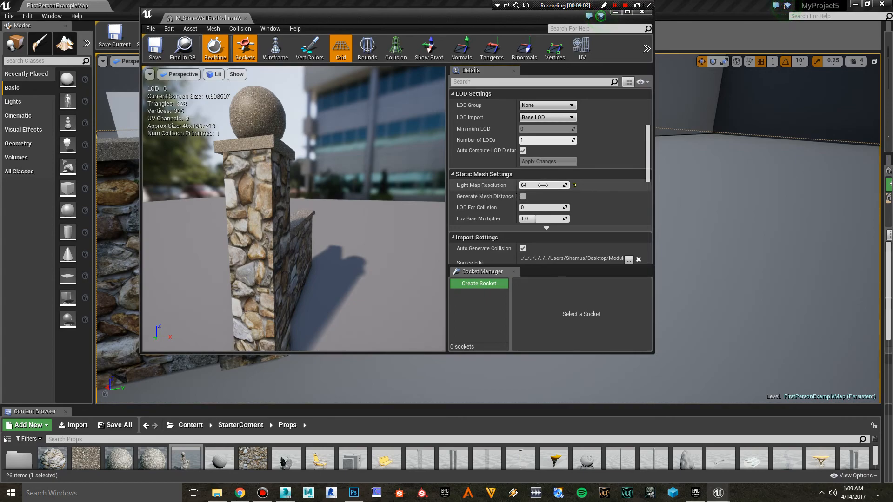
mouse_move(545, 185)
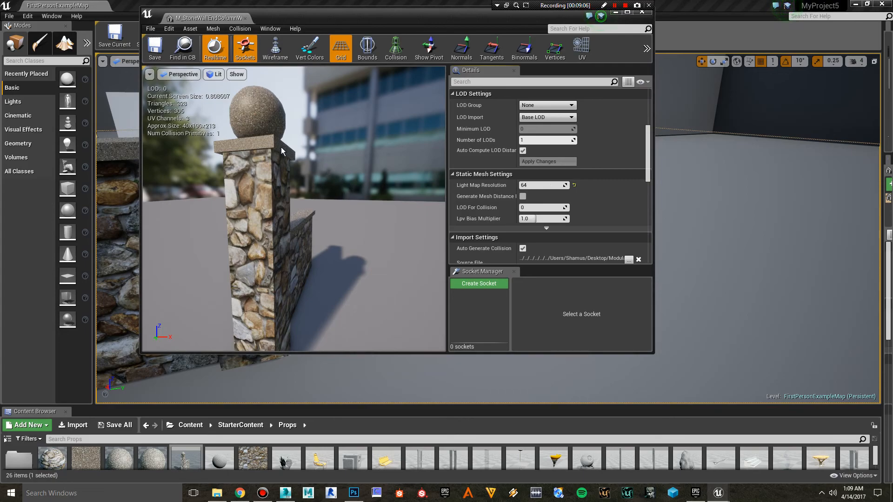
mouse_move(262, 114)
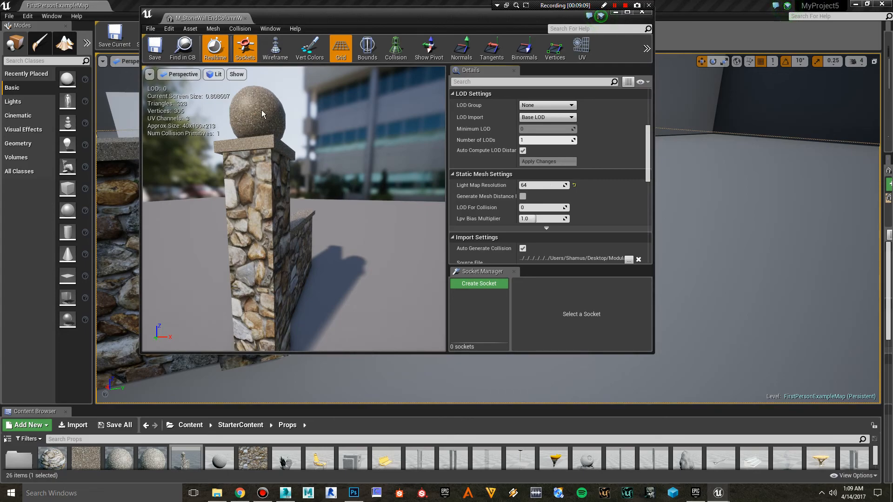
mouse_move(540, 185)
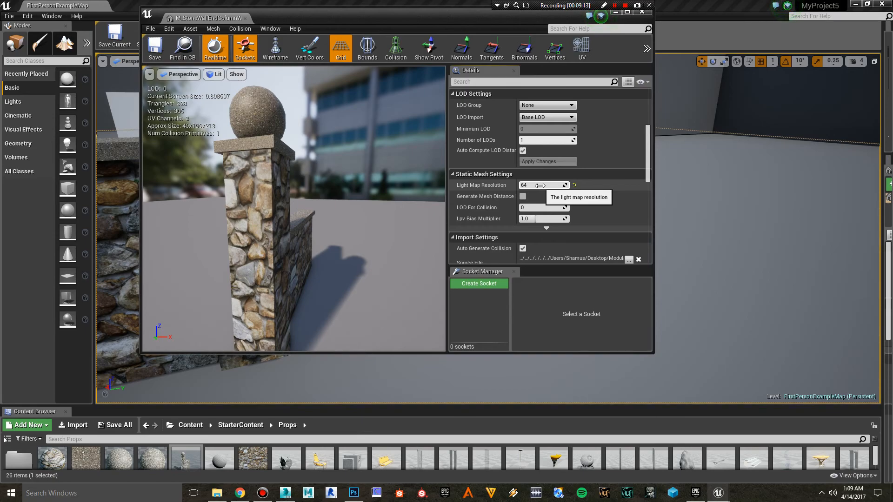
mouse_move(504, 199)
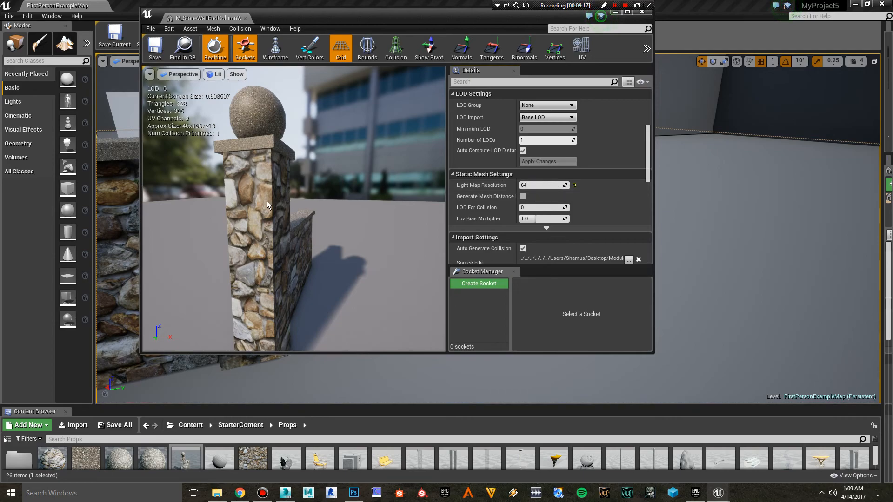
mouse_move(536, 185)
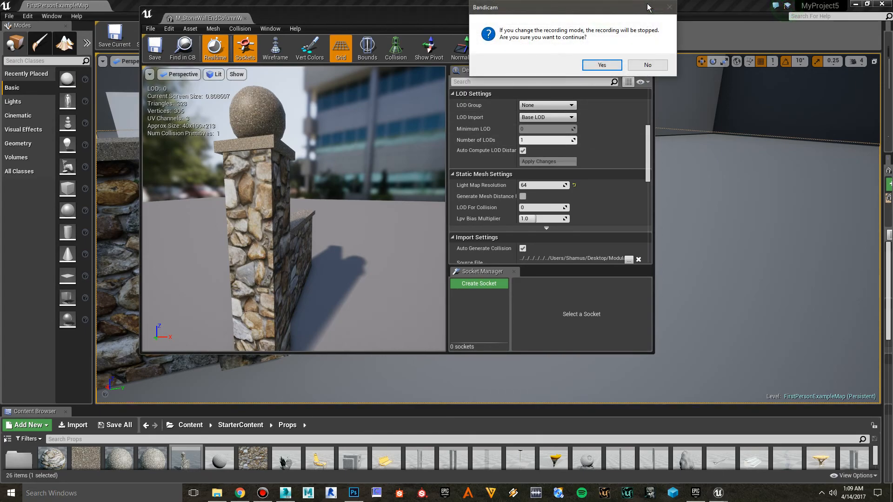
- Close the Static Mesh Editor and add a Box brush from the Geometry mode
left_click(602, 65)
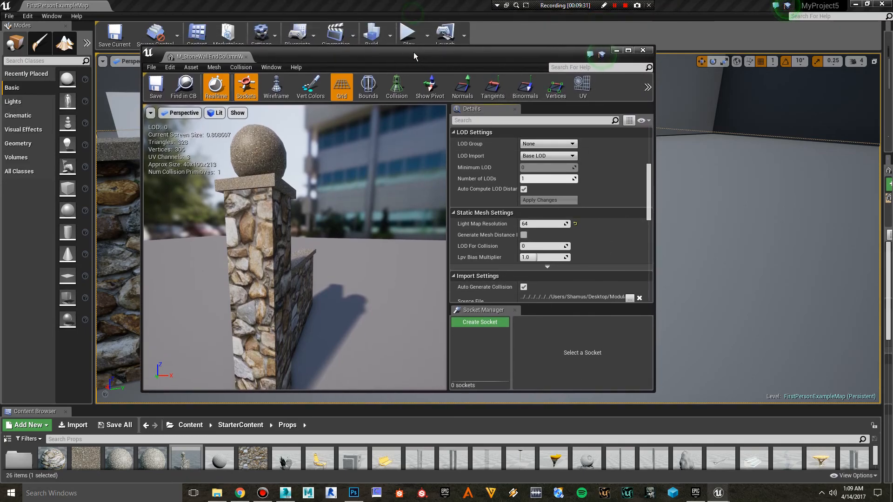
left_click(642, 49)
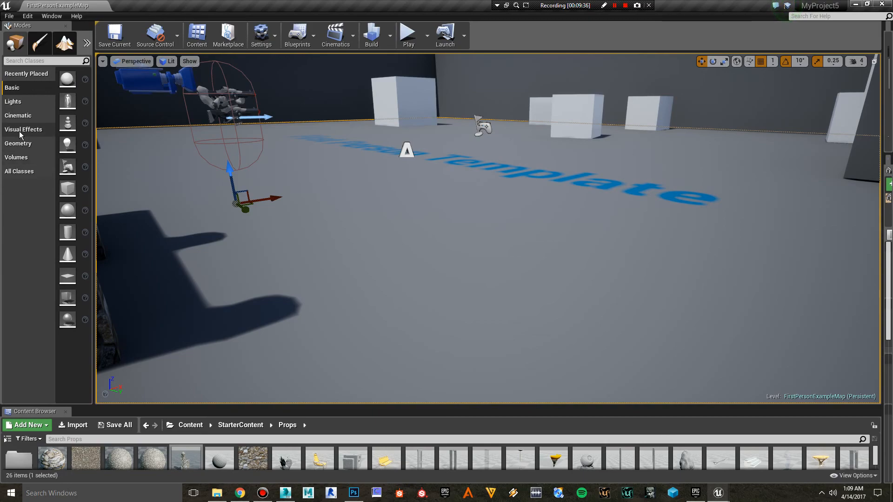
left_click(18, 143)
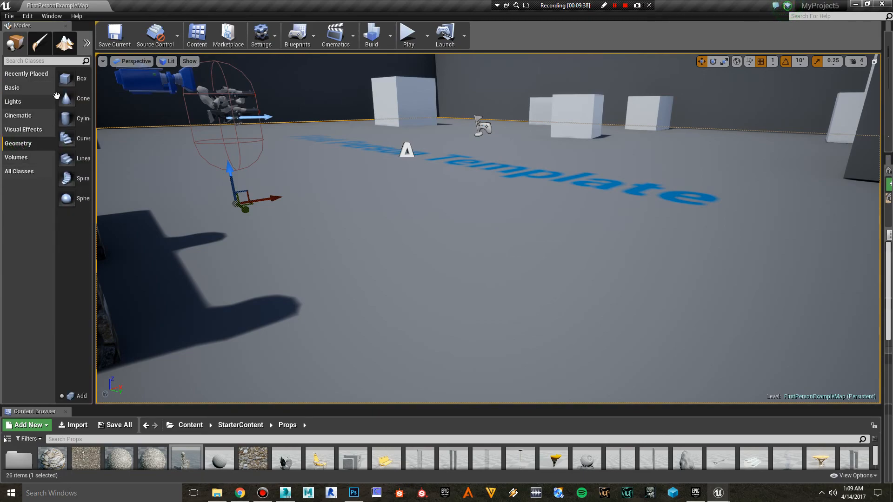
left_click(72, 78)
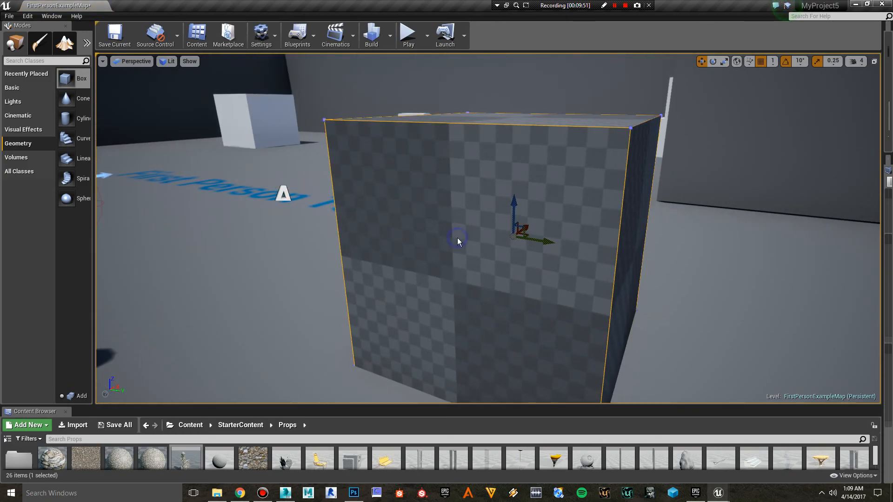
right_click(457, 242)
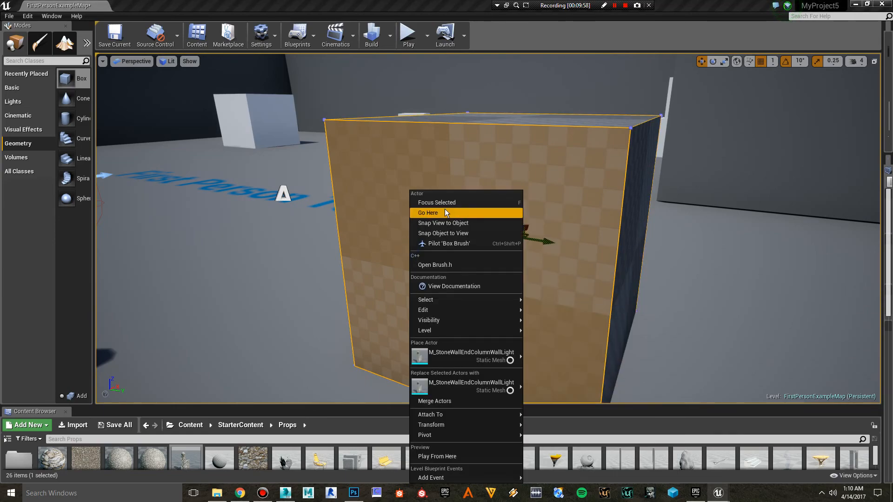
mouse_move(461, 224)
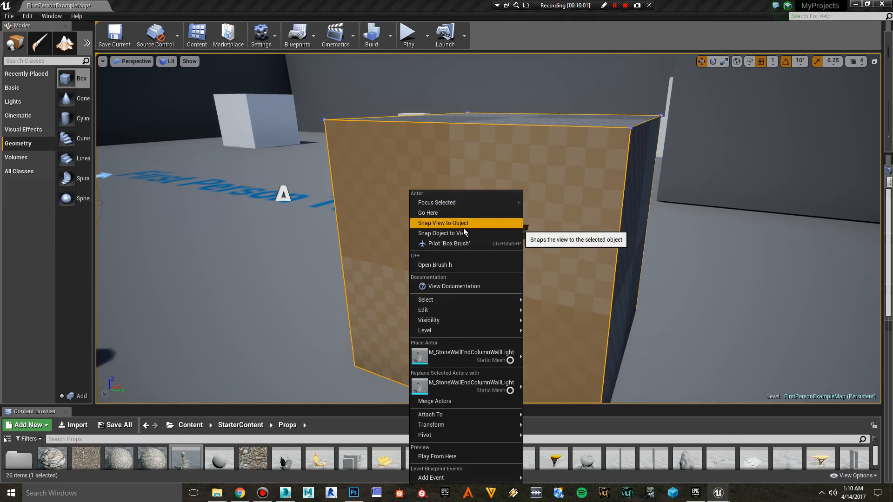
mouse_move(461, 233)
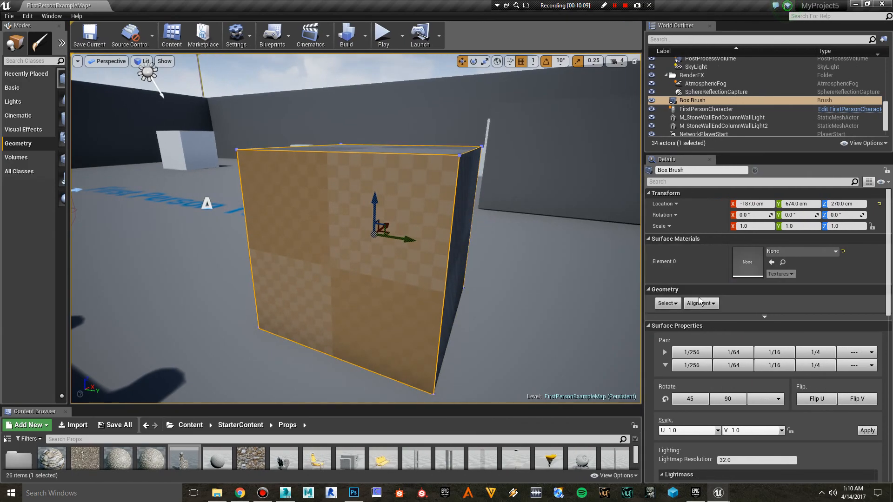
scroll("down", 3)
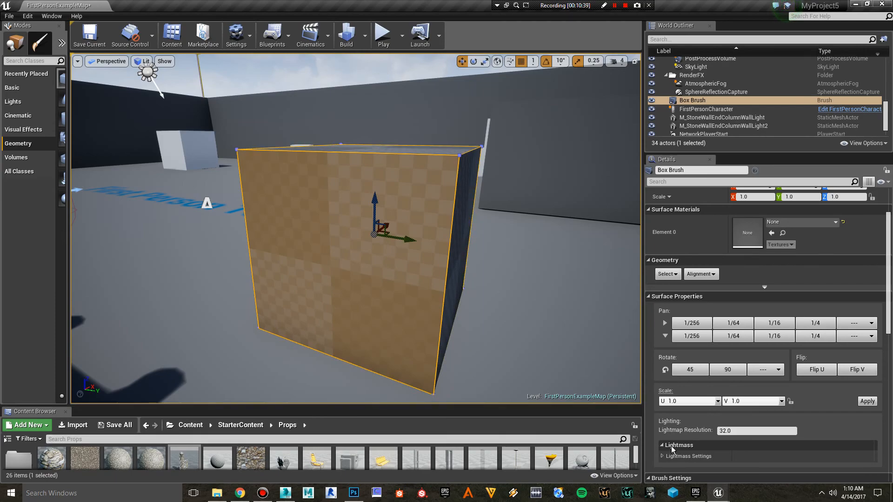
left_click(662, 455)
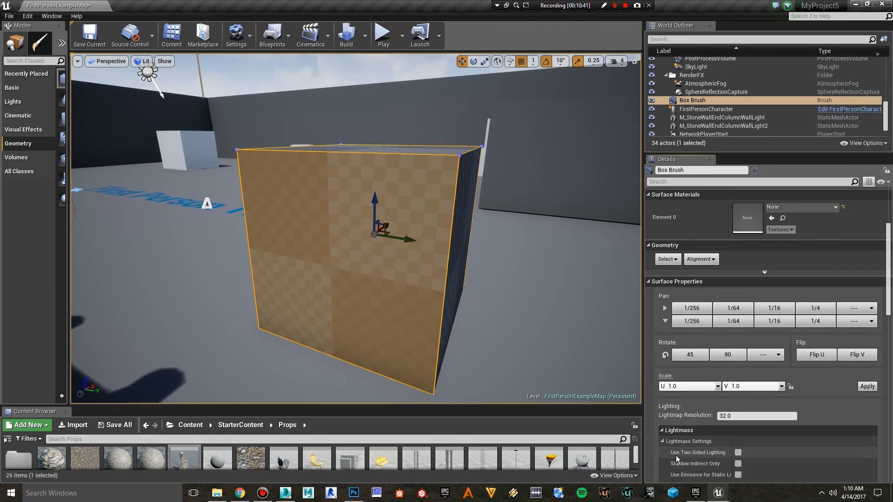
scroll("down", 3)
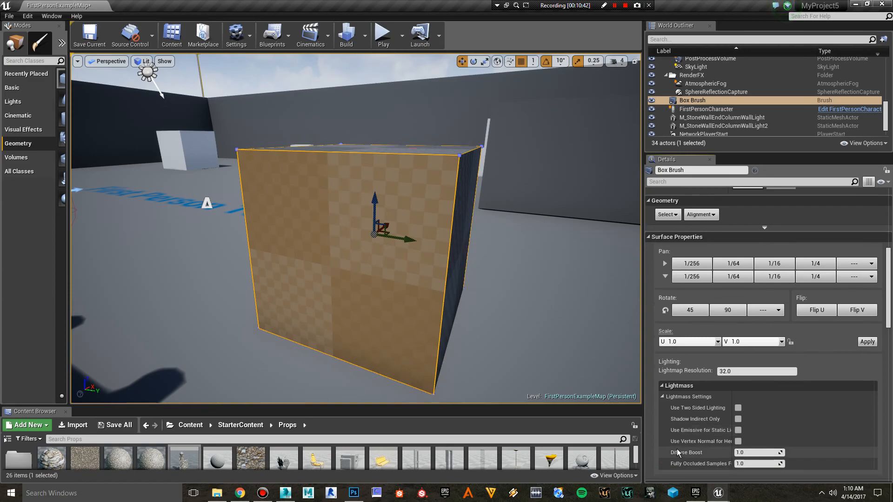
scroll("down", 3)
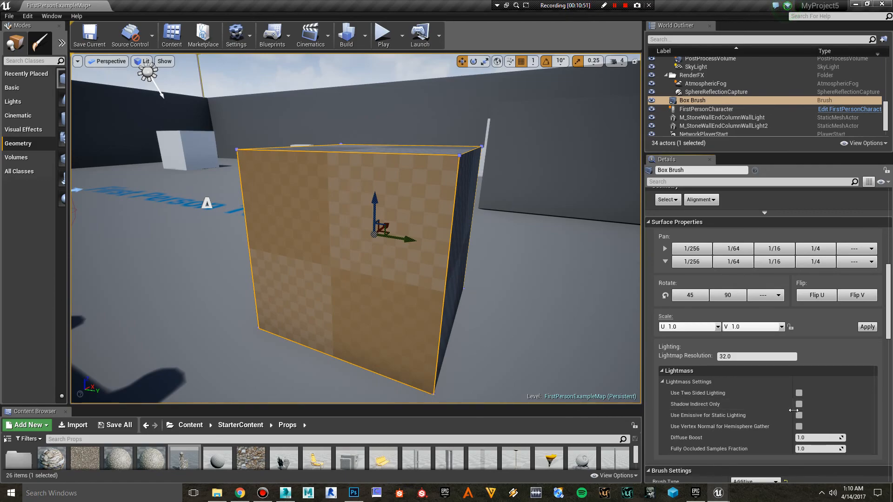
mouse_move(710, 410)
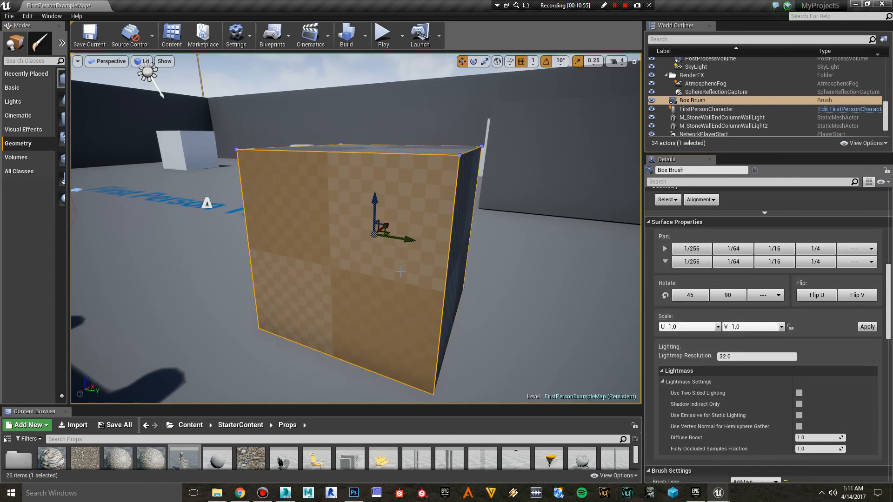
mouse_move(593, 334)
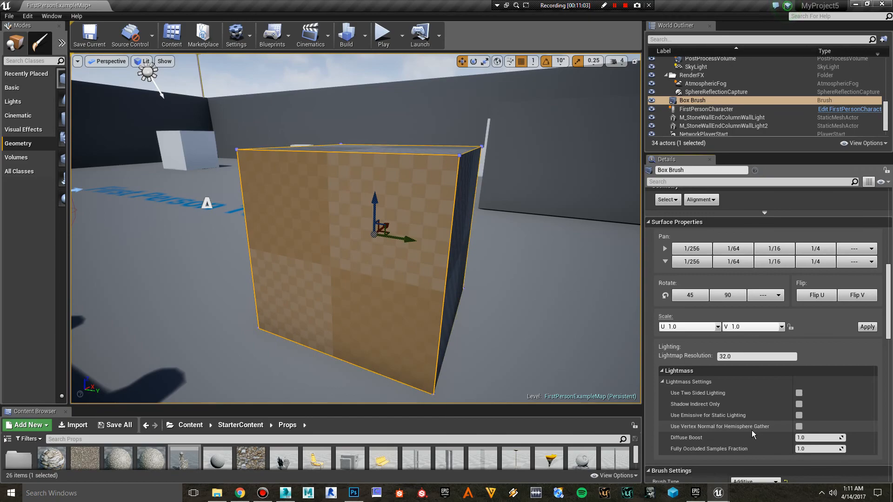
mouse_move(812, 439)
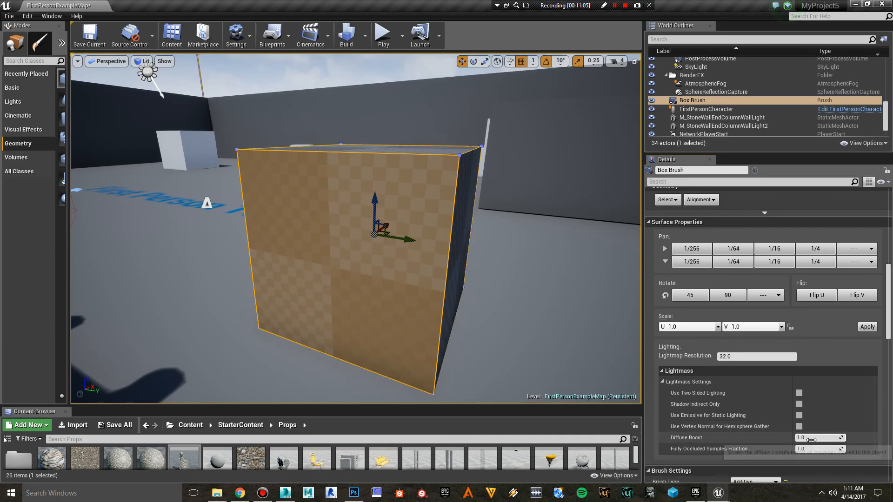
mouse_move(718, 419)
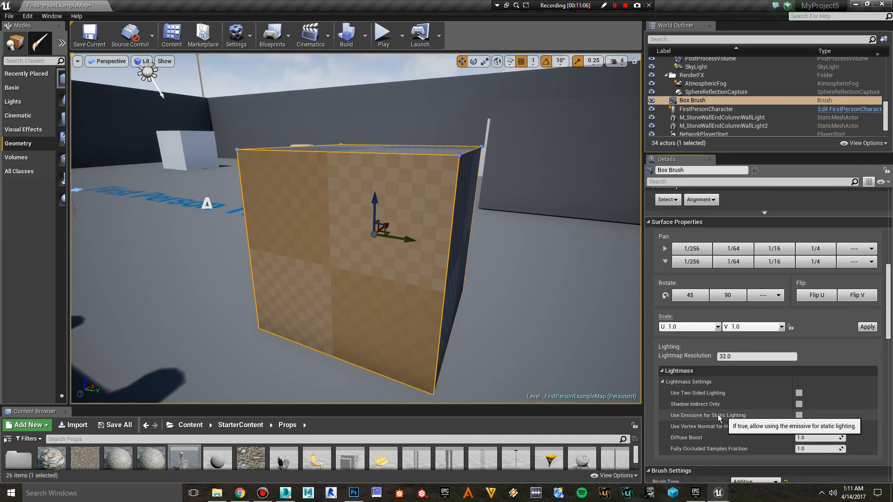
mouse_move(809, 437)
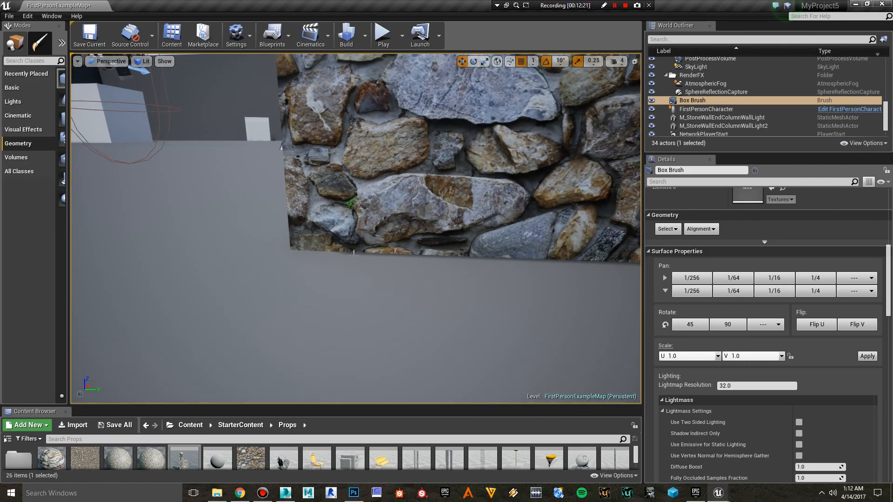
mouse_move(331, 246)
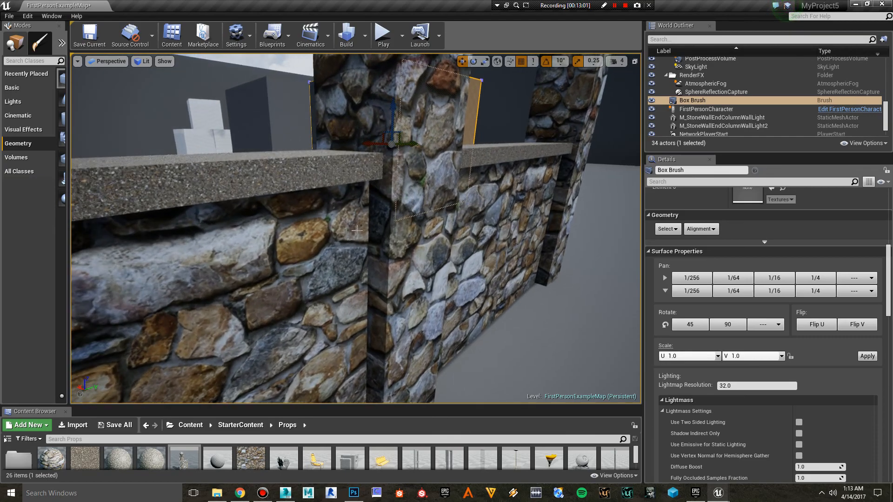
- Move the view closer to the column's base to compare the box brush lighting
left_click_drag(356, 228, 316, 148)
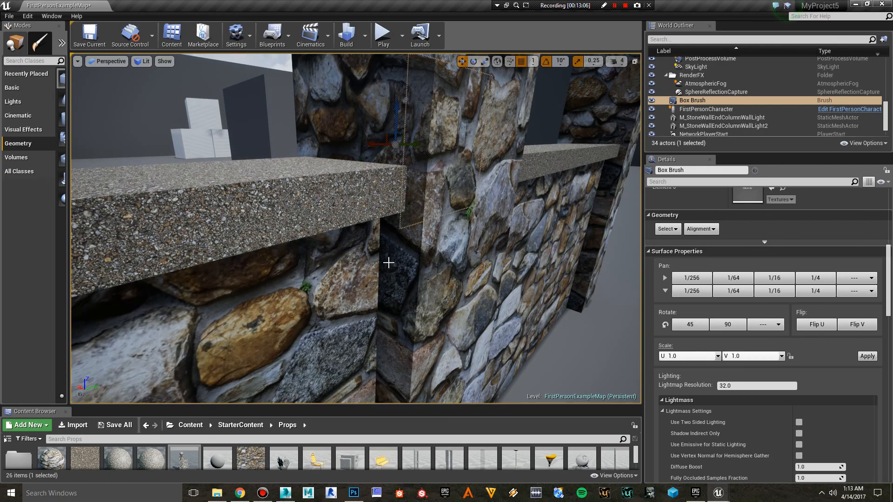
mouse_move(300, 151)
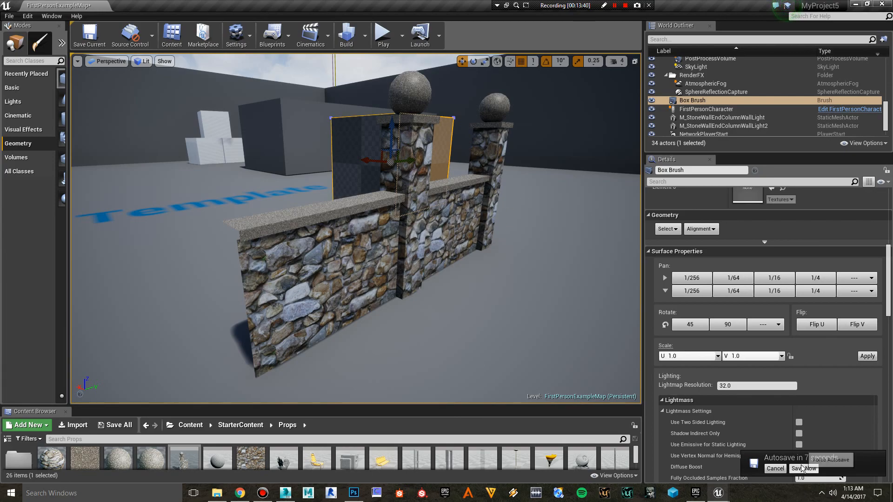
- Look over the lit wall from the other side, then switch to 3ds Max
left_click(775, 468)
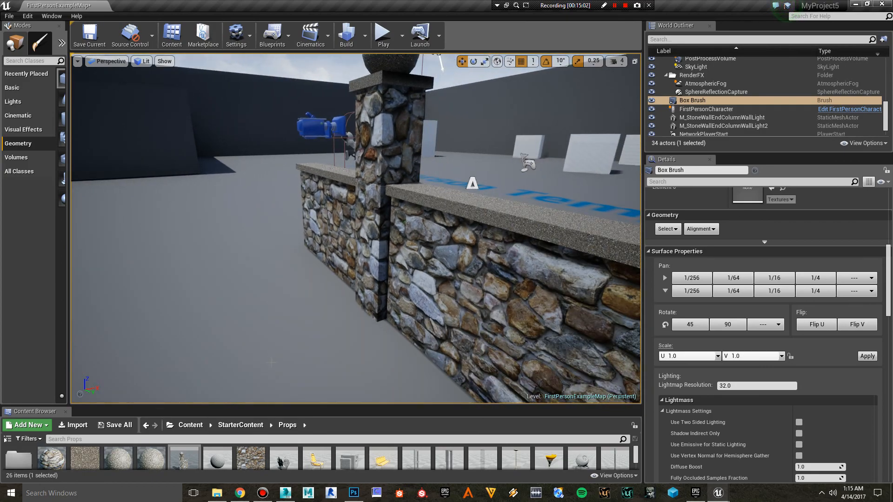
left_click(285, 493)
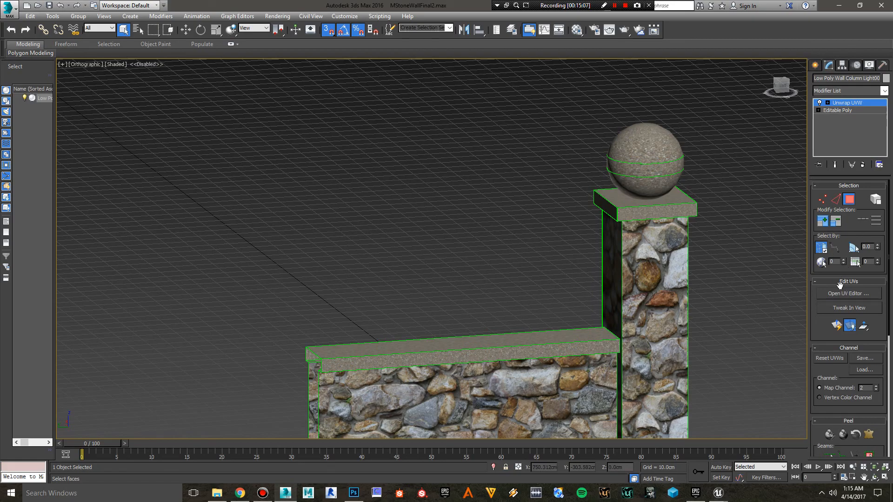
- Show the column's map channel 2 lightmap layout in the Edit UVWs editor
left_click(848, 293)
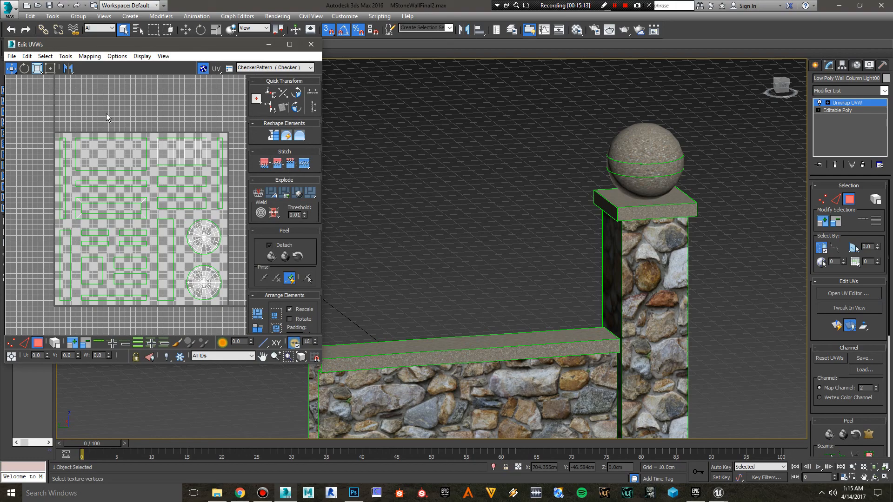
mouse_move(56, 112)
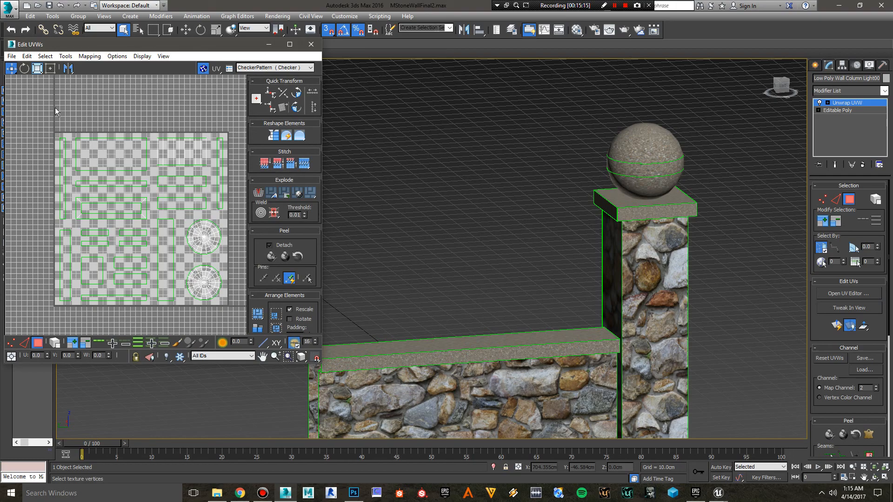
mouse_move(116, 170)
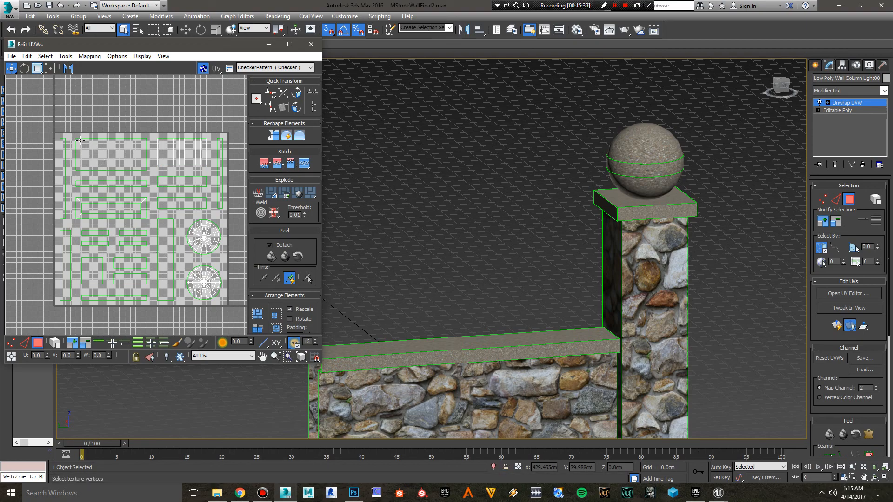
mouse_move(76, 136)
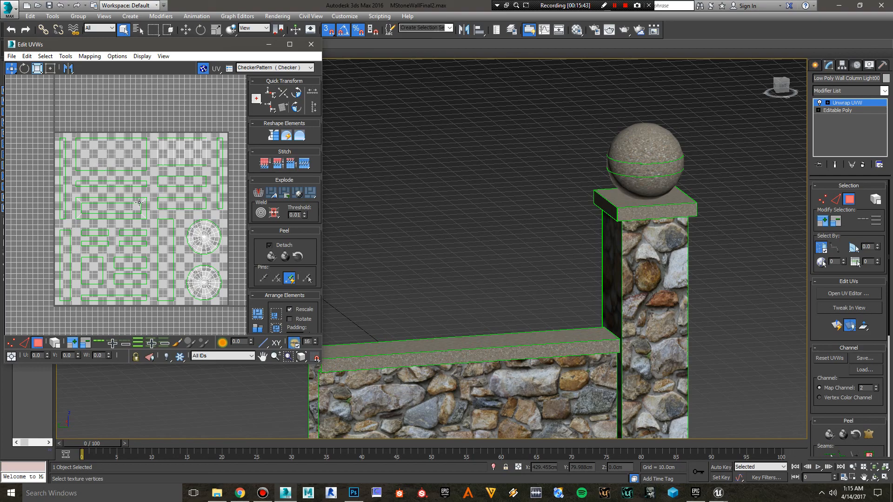
mouse_move(131, 150)
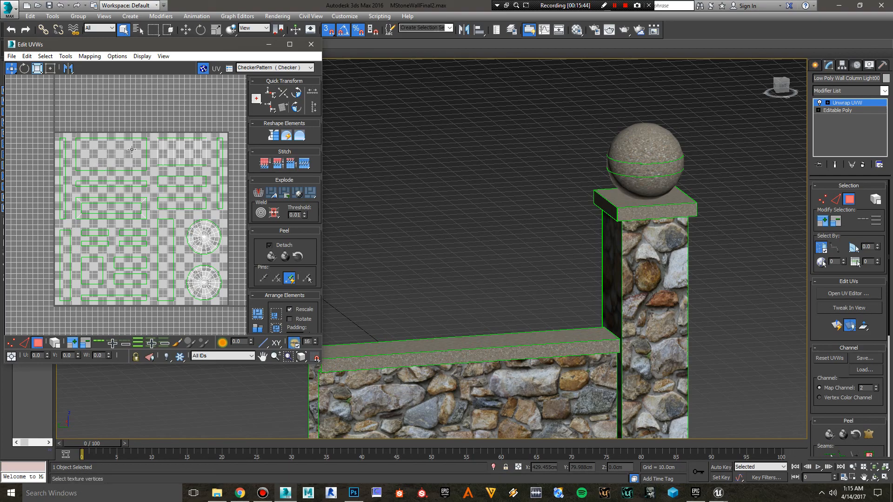
mouse_move(138, 182)
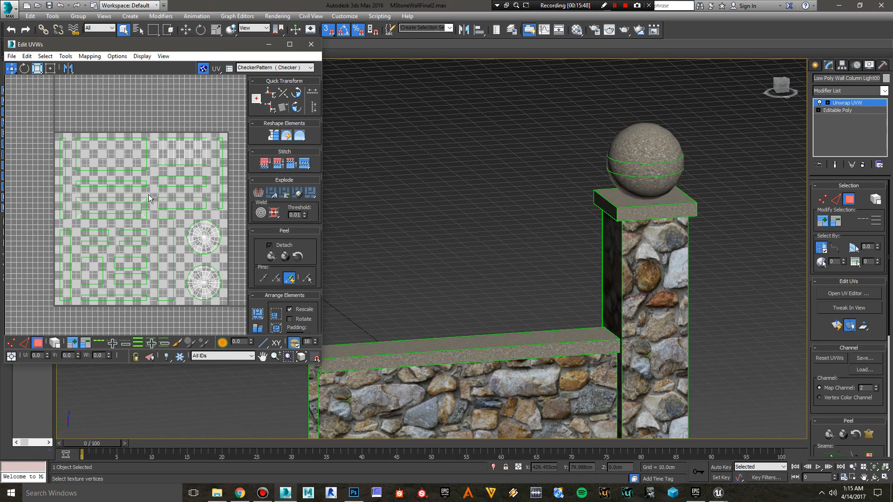
mouse_move(42, 111)
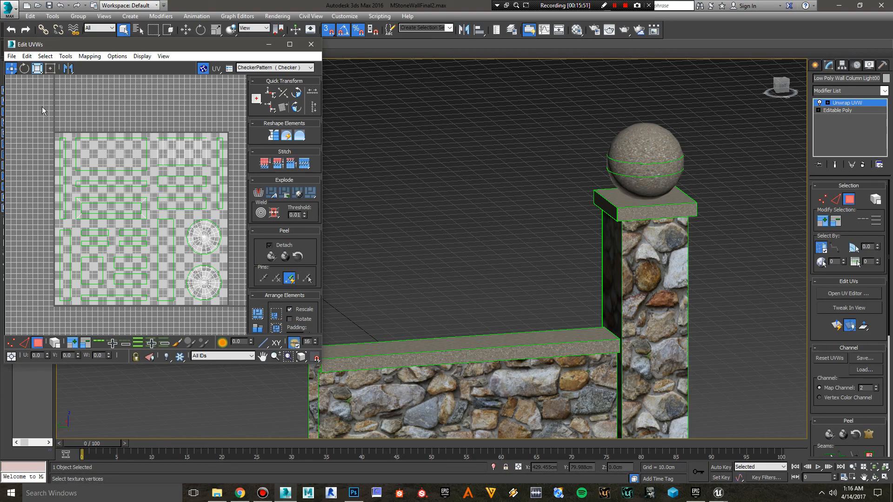
mouse_move(224, 290)
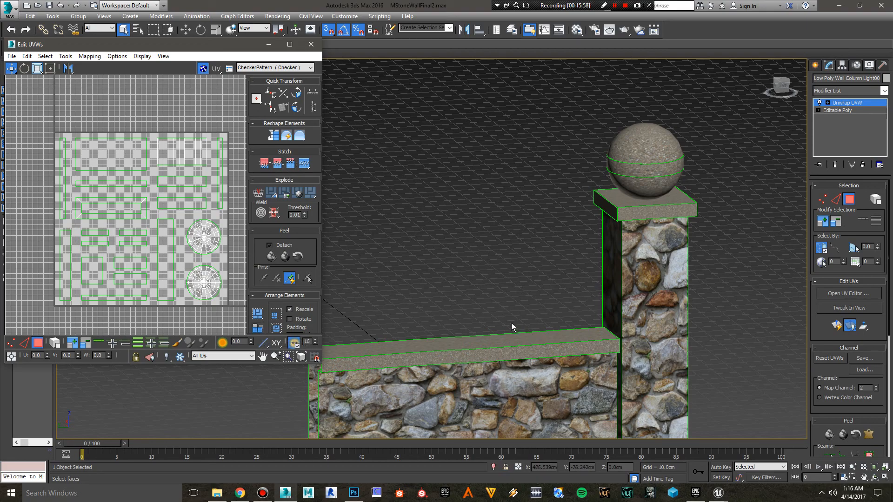
mouse_move(311, 43)
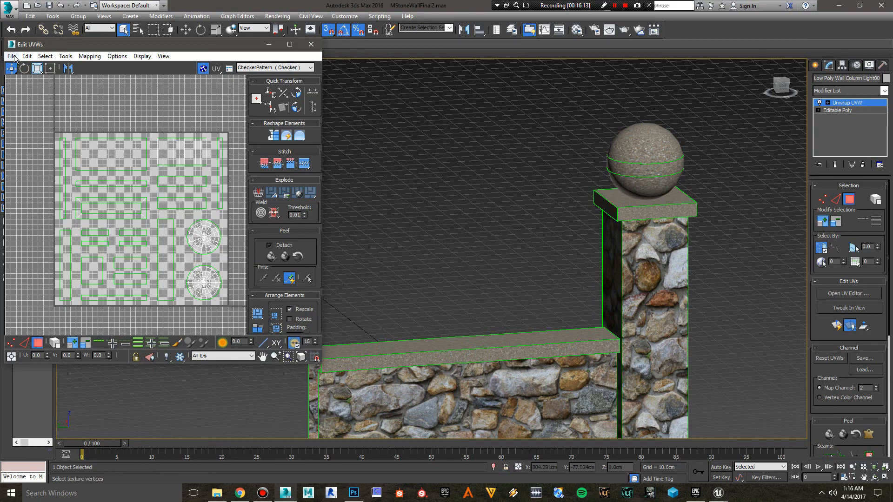
left_click(12, 56)
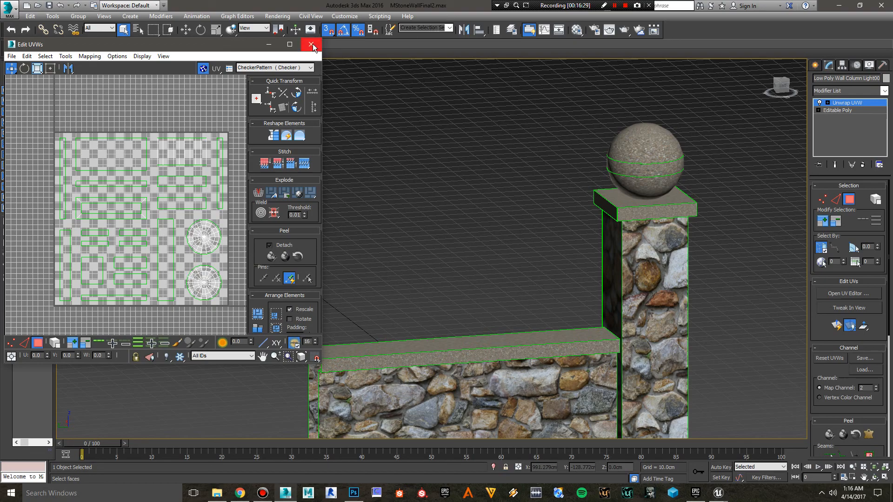
- Close the Edit UVWs window, leaving the textured wall and column in the viewport
left_click(309, 44)
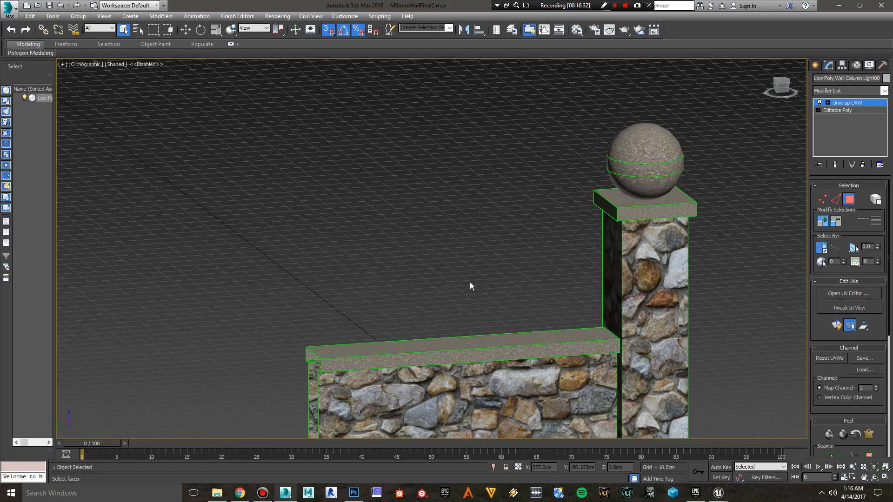
mouse_move(476, 287)
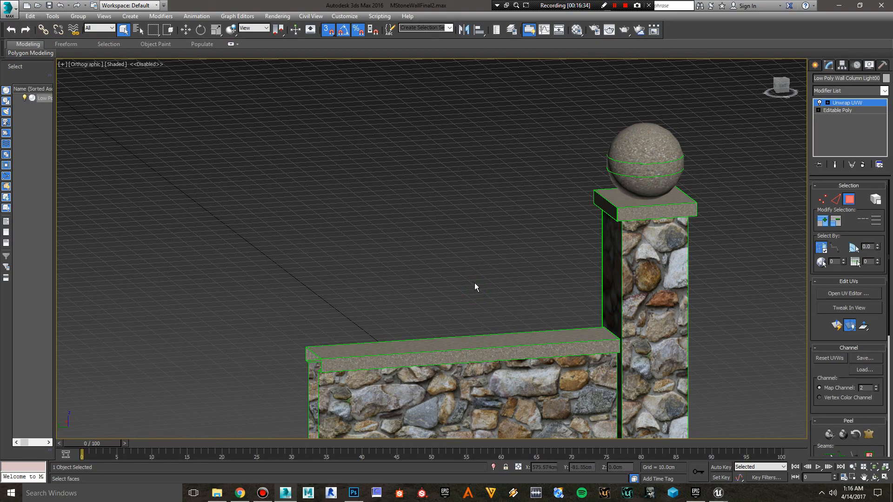
mouse_move(485, 283)
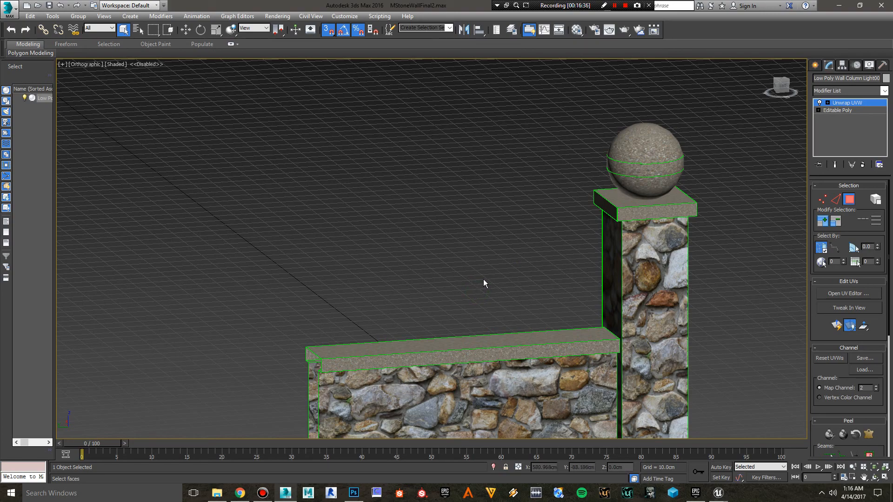